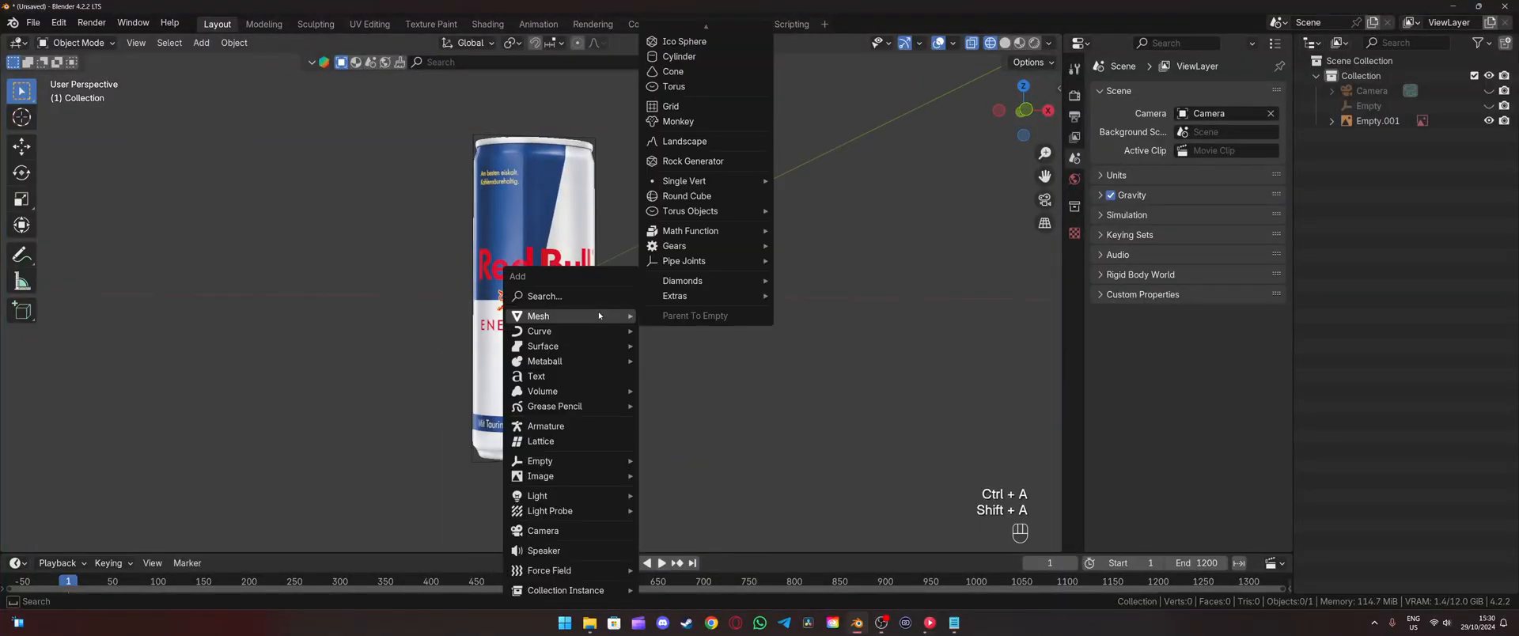
mouse_move(538, 315)
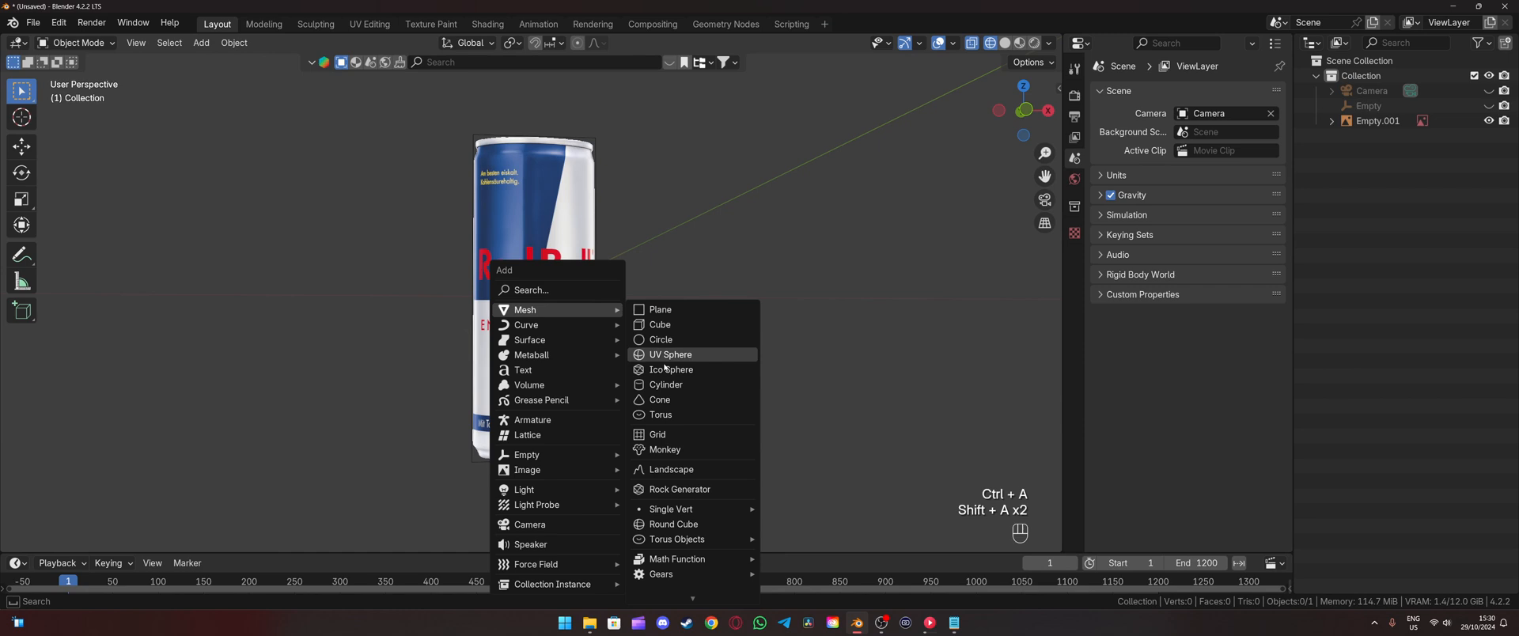
Add an uncapped 56-vertex cylinder sized to the can in the front view.
left_click(665, 384)
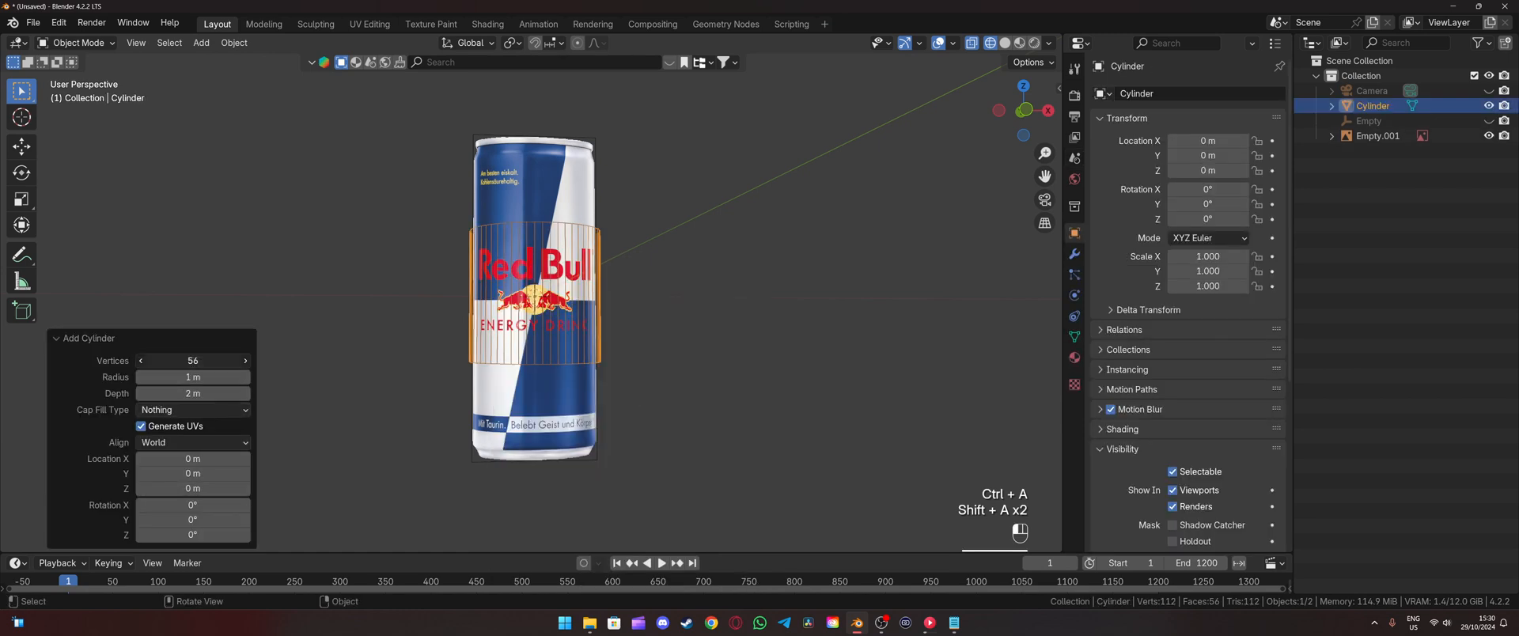
left_click(192, 410)
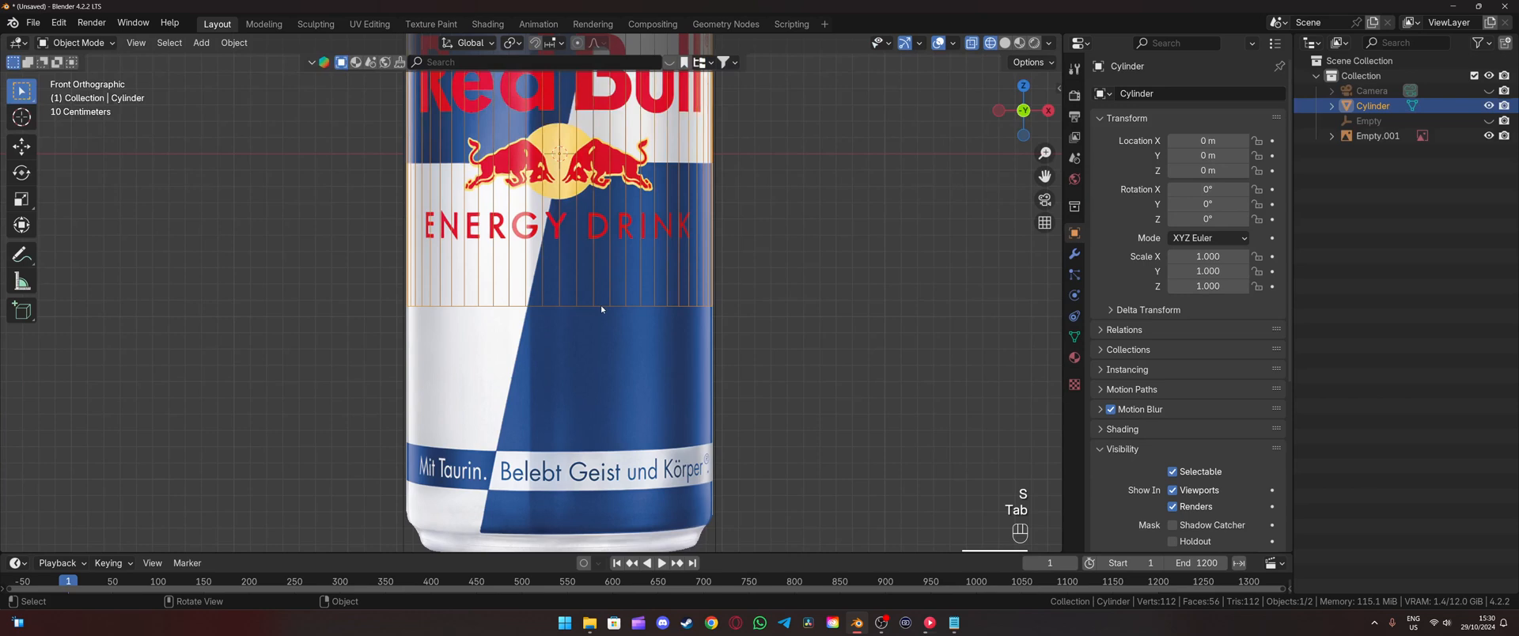
Extrude the bottom loop, scale it to 0.975, and bevel the corner with extra segments.
key("Tab")
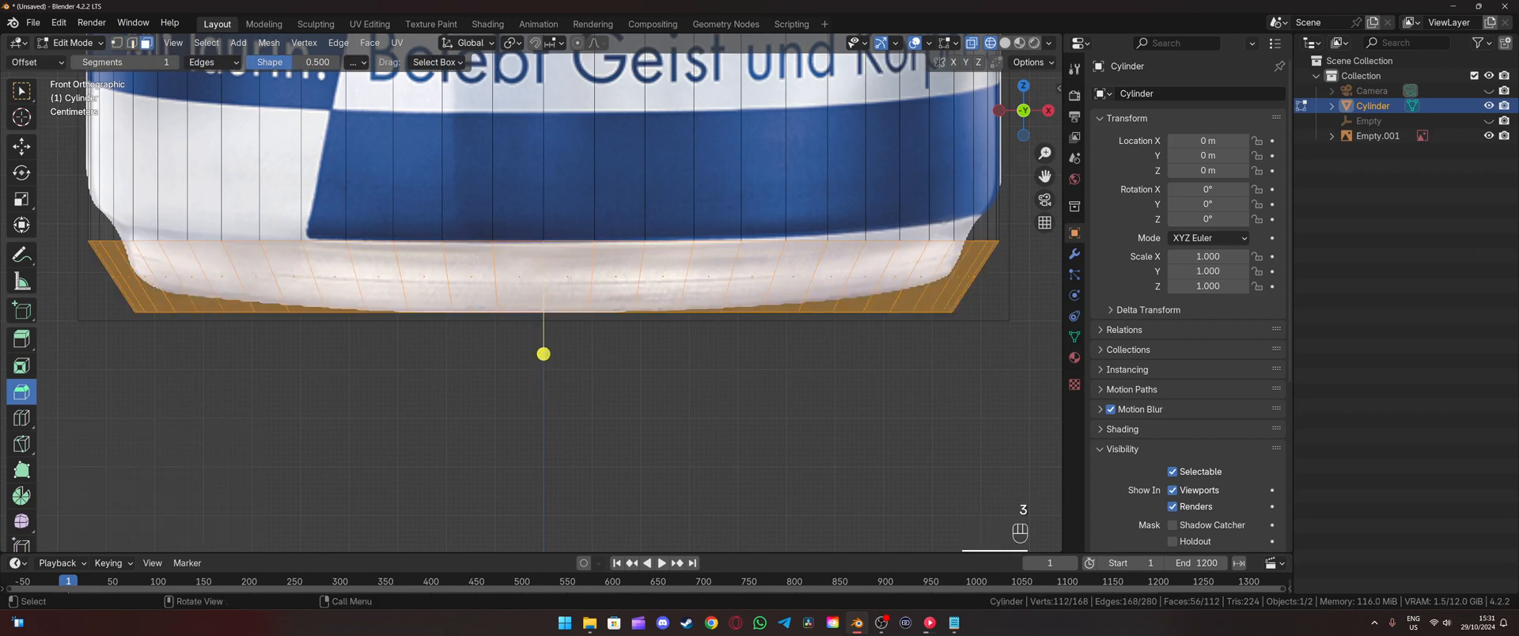
key("ctrl+r")
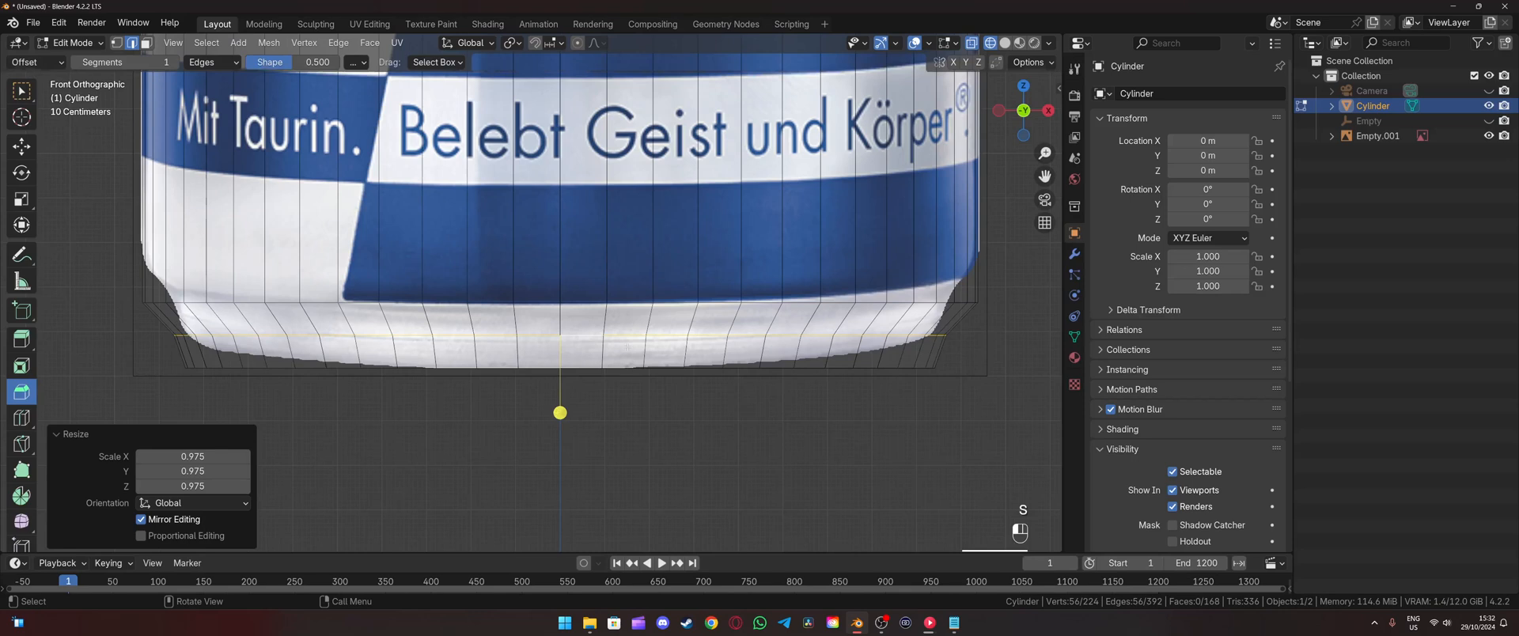
key("ctrl+b")
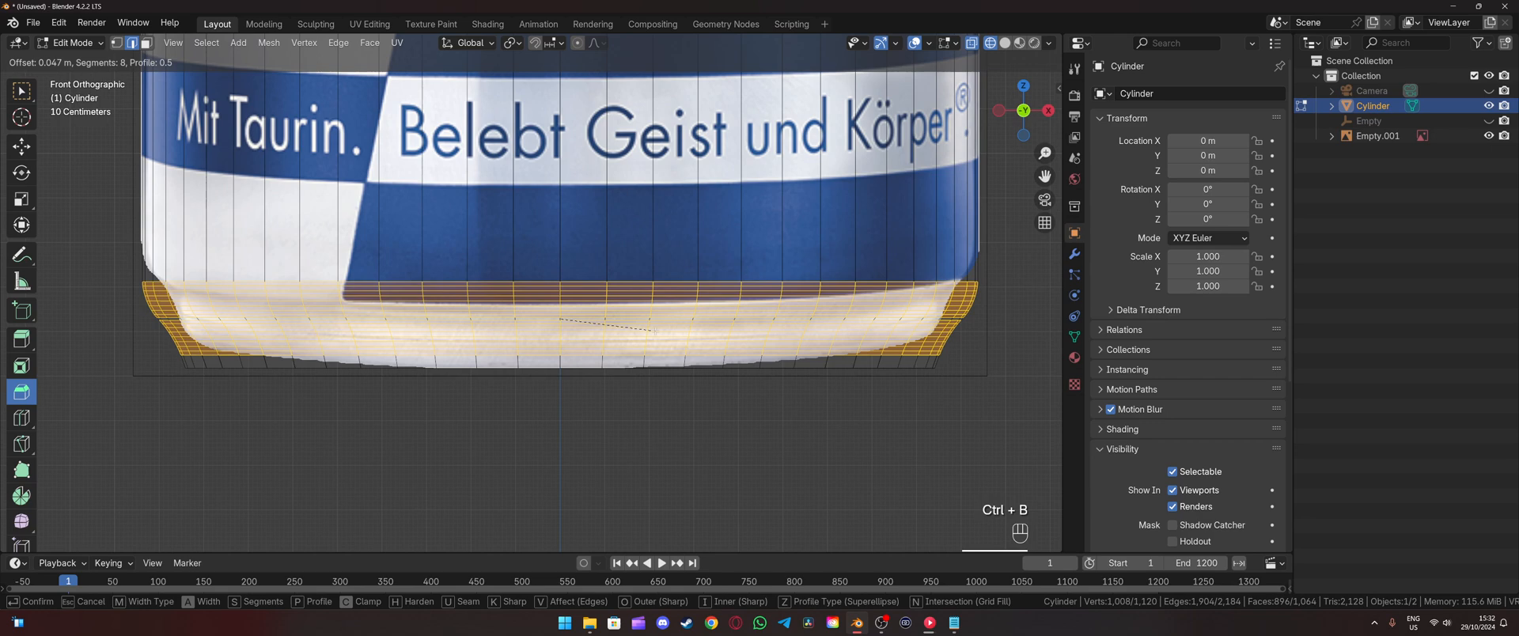
key("Tab")
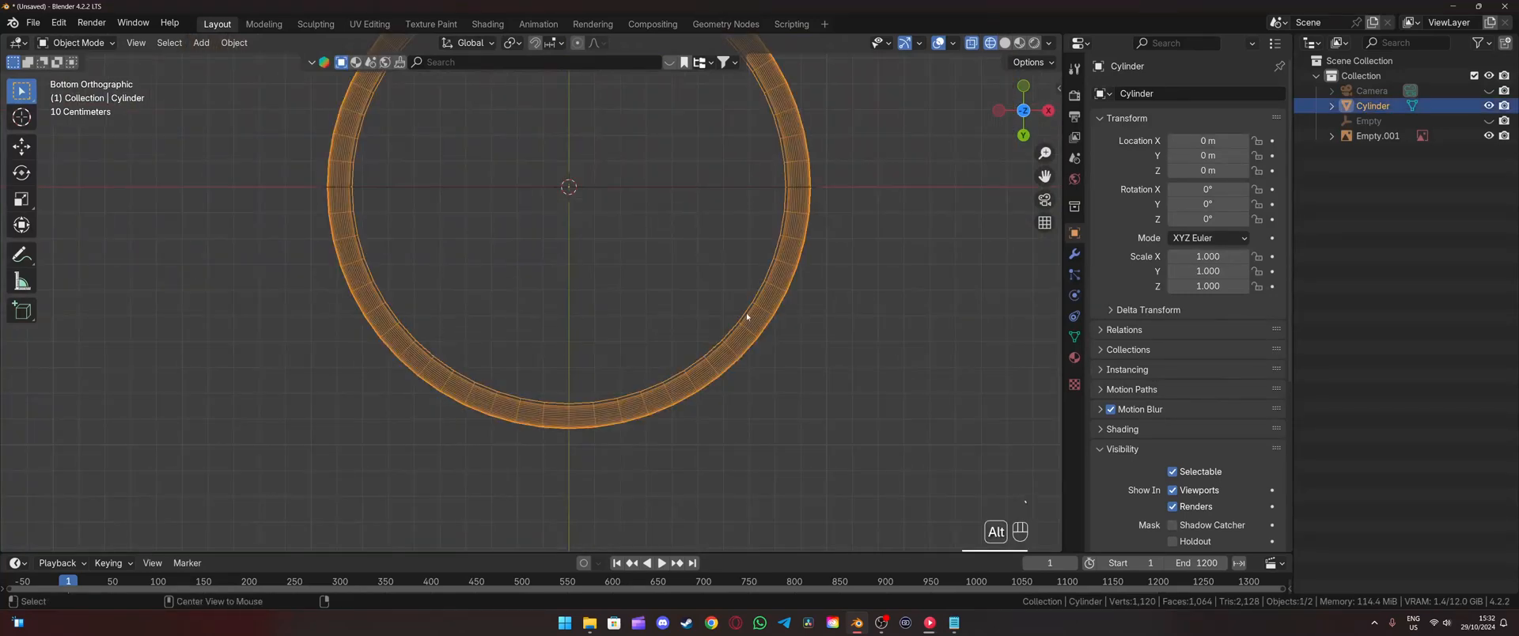
Extrude the bottom rings inward step by step and Grid Fill the centre hole.
key("Tab")
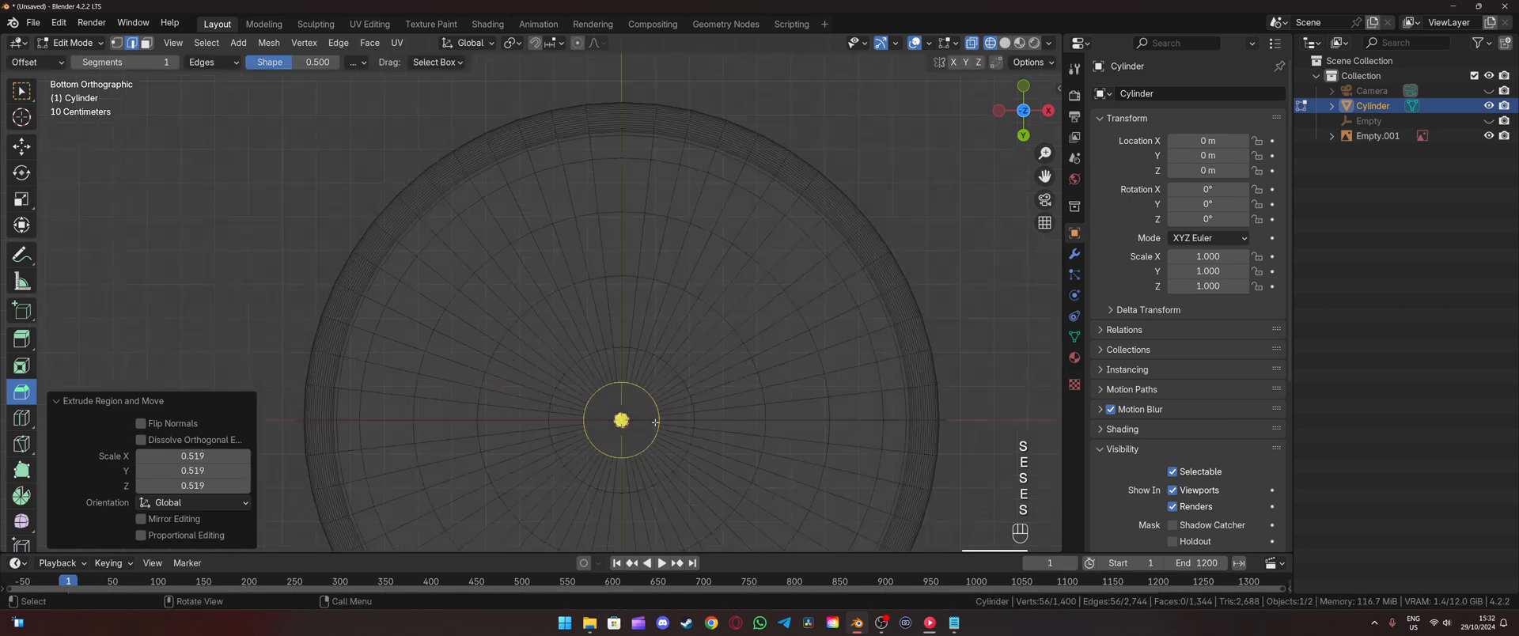
key("Ctrl+F")
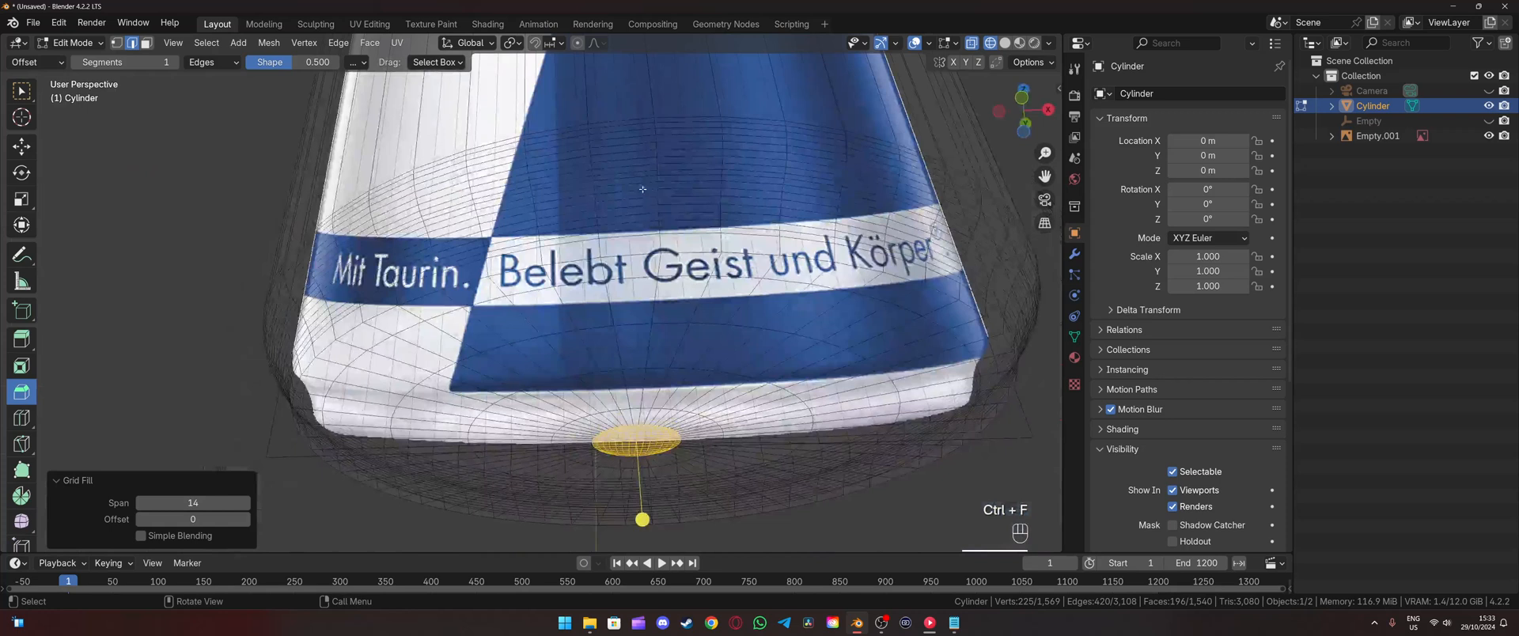
Lift the bottom centre faces along Z with Sphere proportional falloff, size about 0.7.
left_click(592, 42)
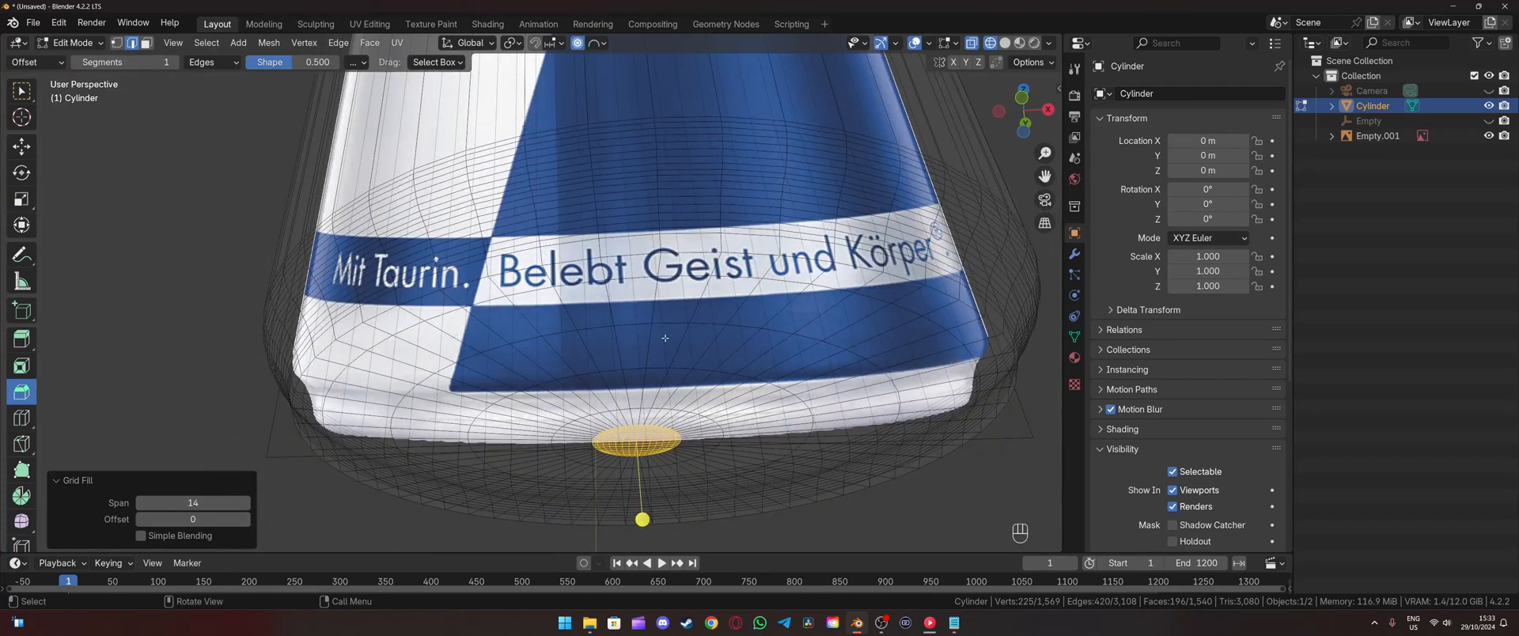
key("g")
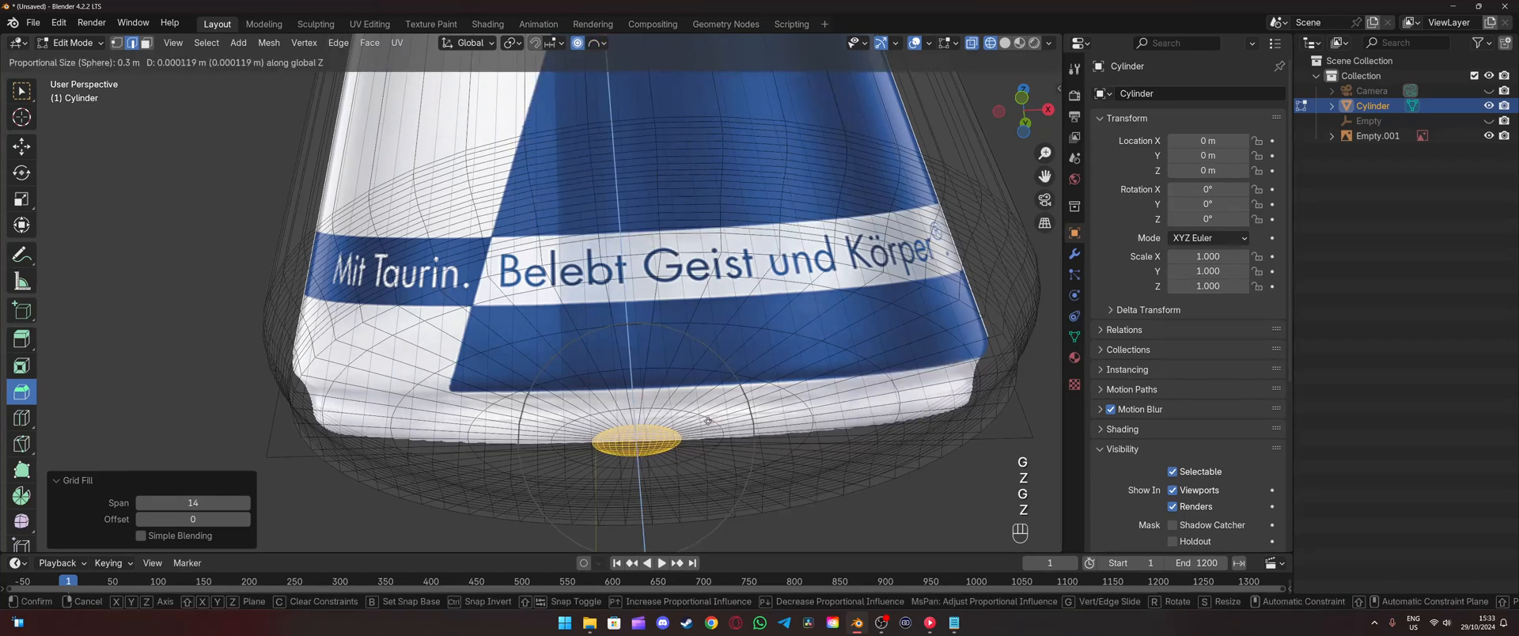
left_click(587, 43)
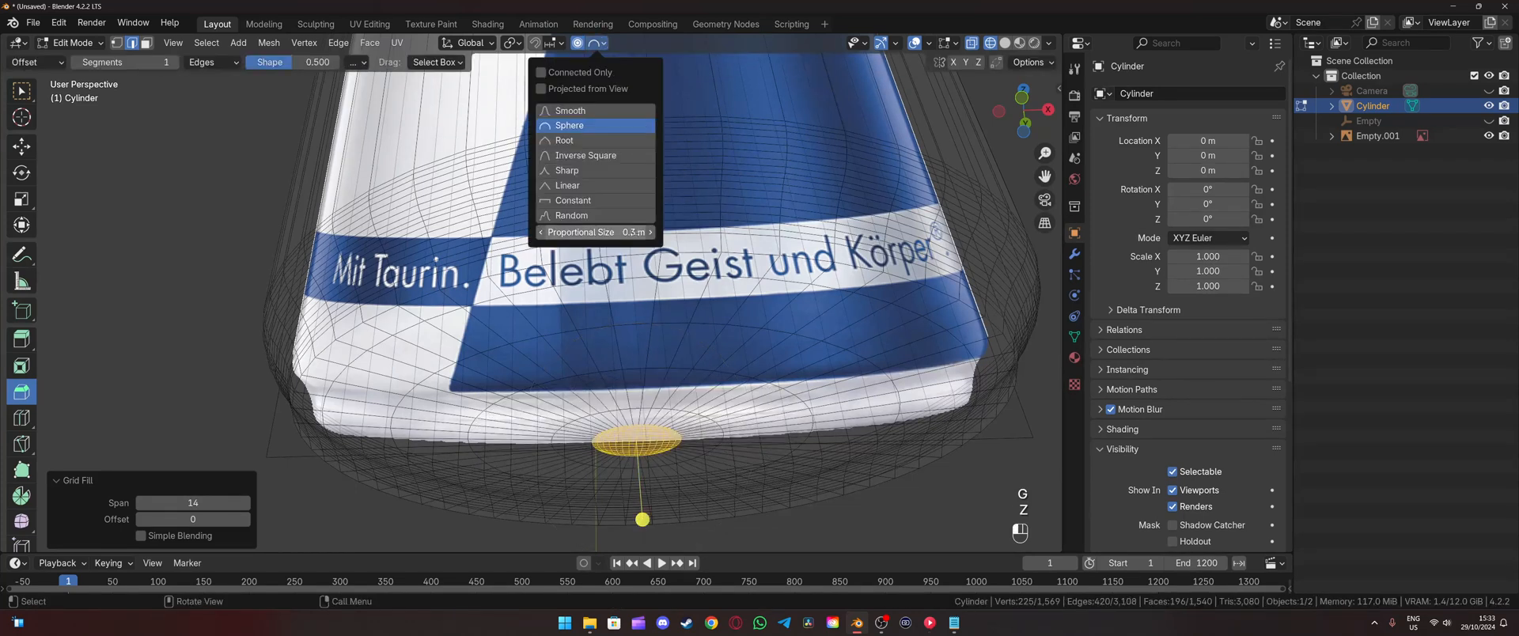
left_click(592, 43)
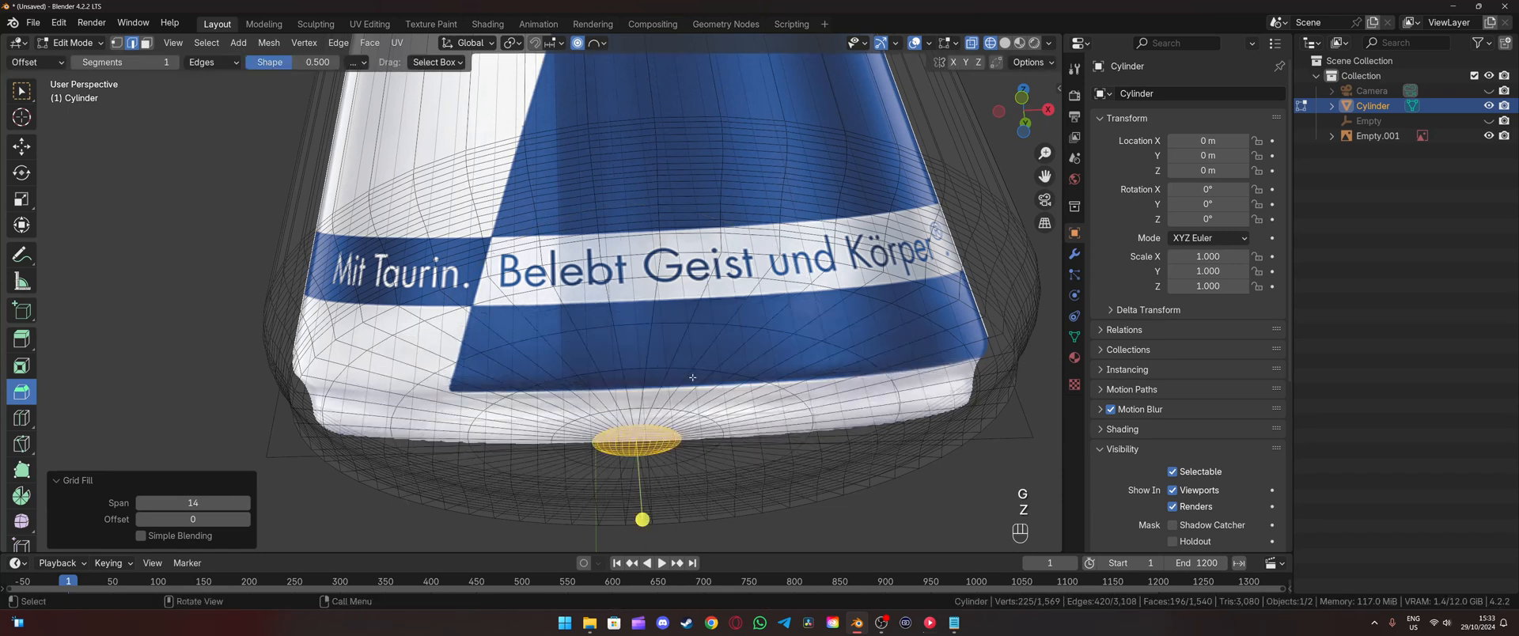
left_click(591, 43)
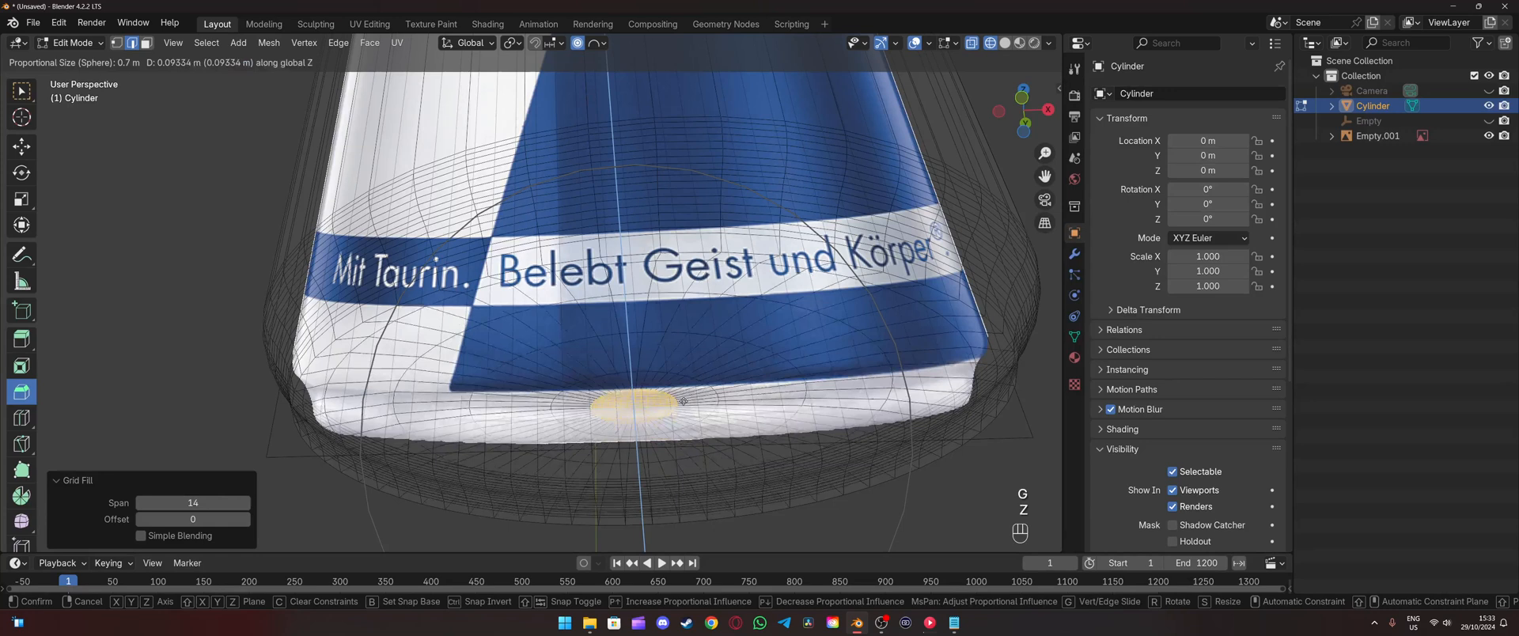
left_click_drag(630, 402, 635, 387)
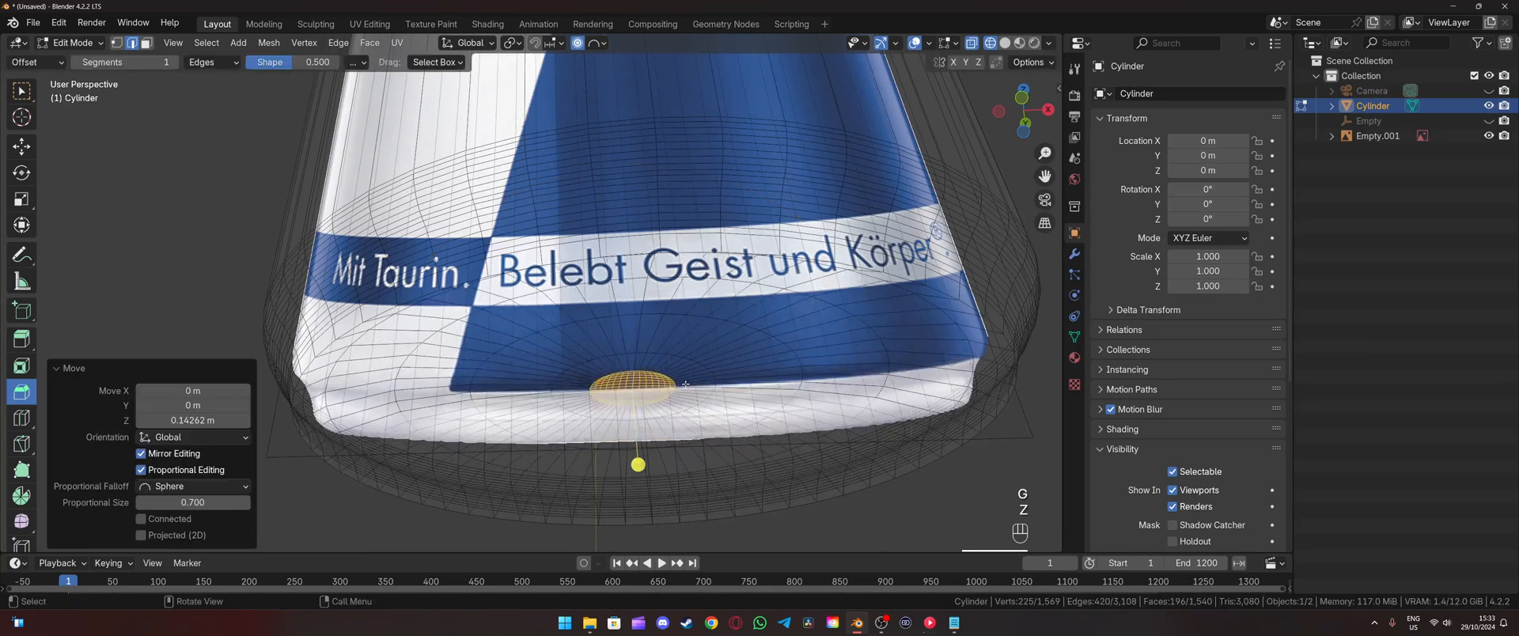
key("KP_1")
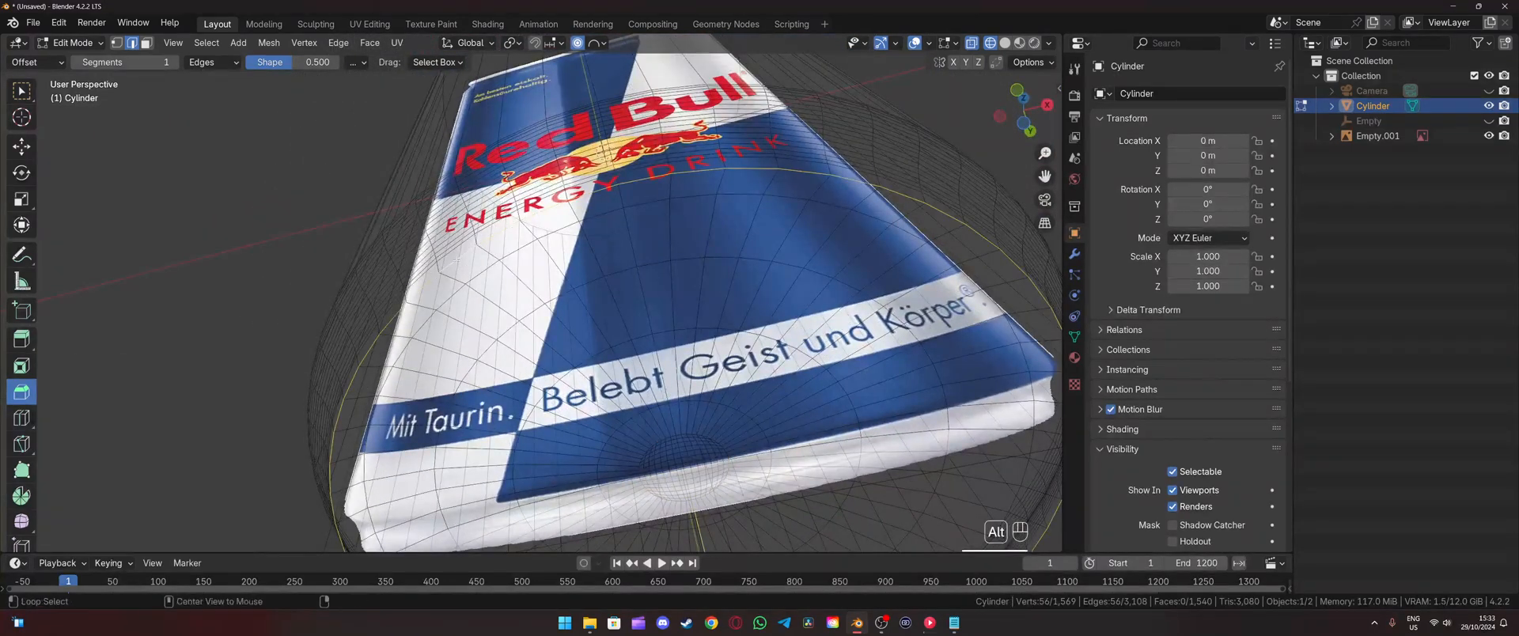
key("ctrl+b")
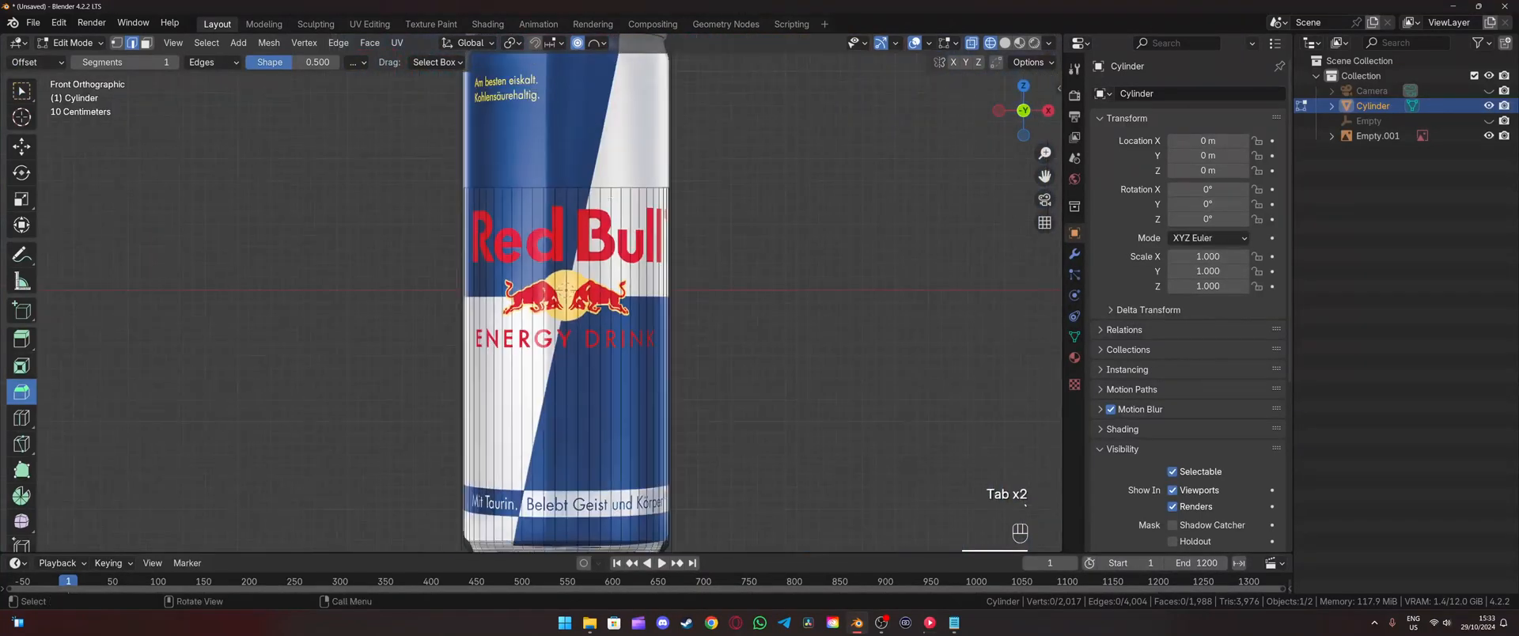
Extrude the top loop up, scale it in, and adjust neck loops.
scroll("up", 3)
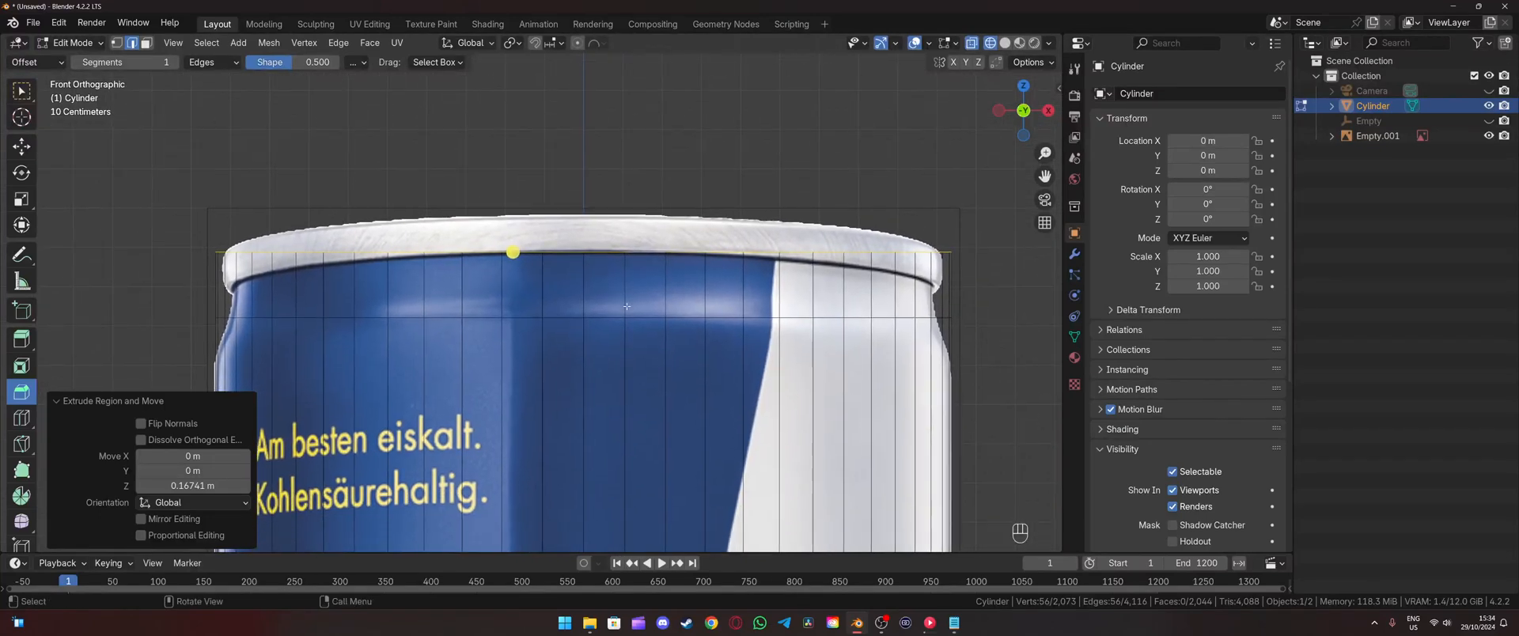
key("s")
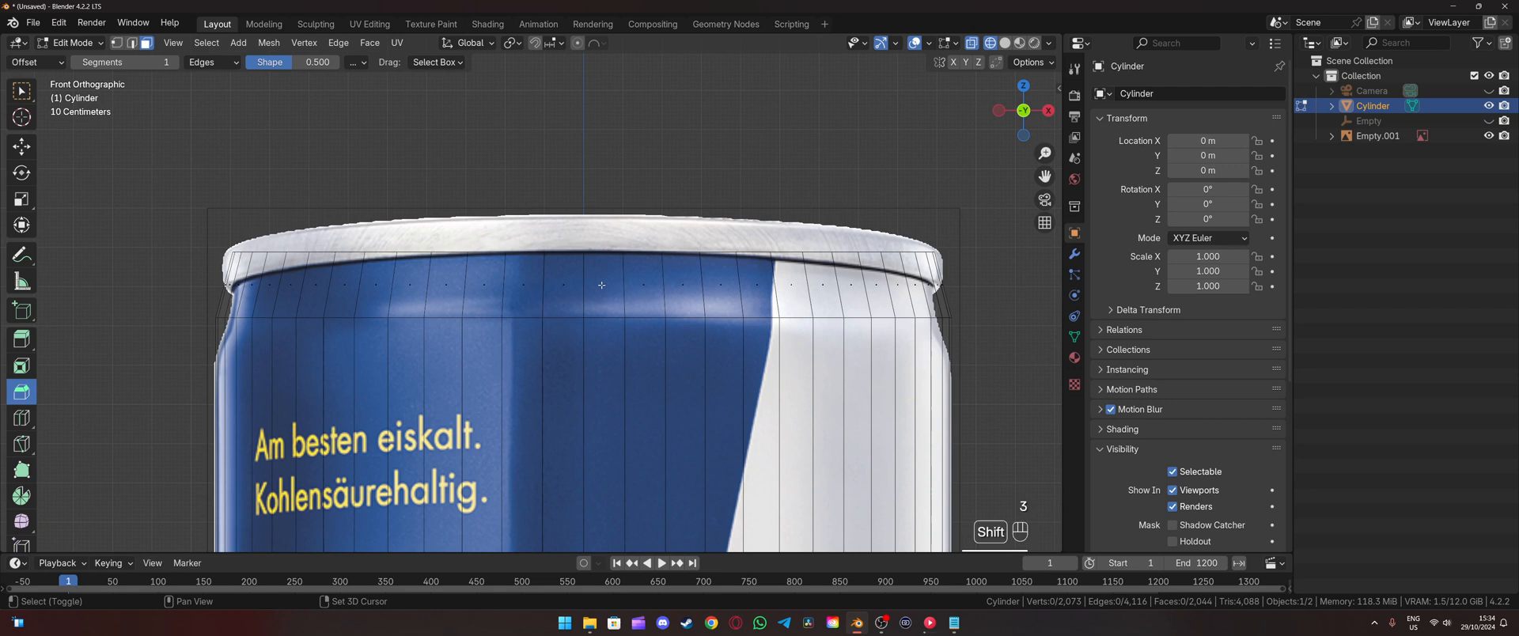
left_click(601, 285)
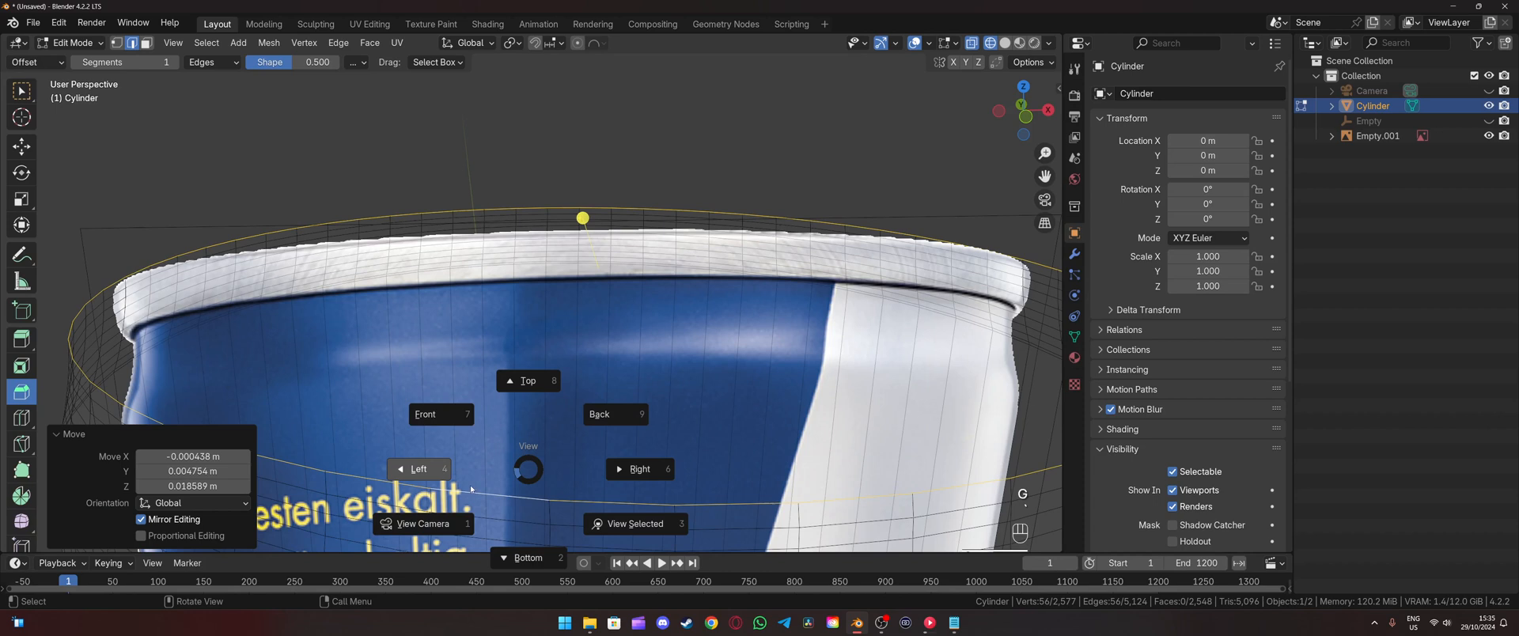
Add loop cuts under the rim, undo a mistake, then extrude the rim loop down.
left_click(428, 415)
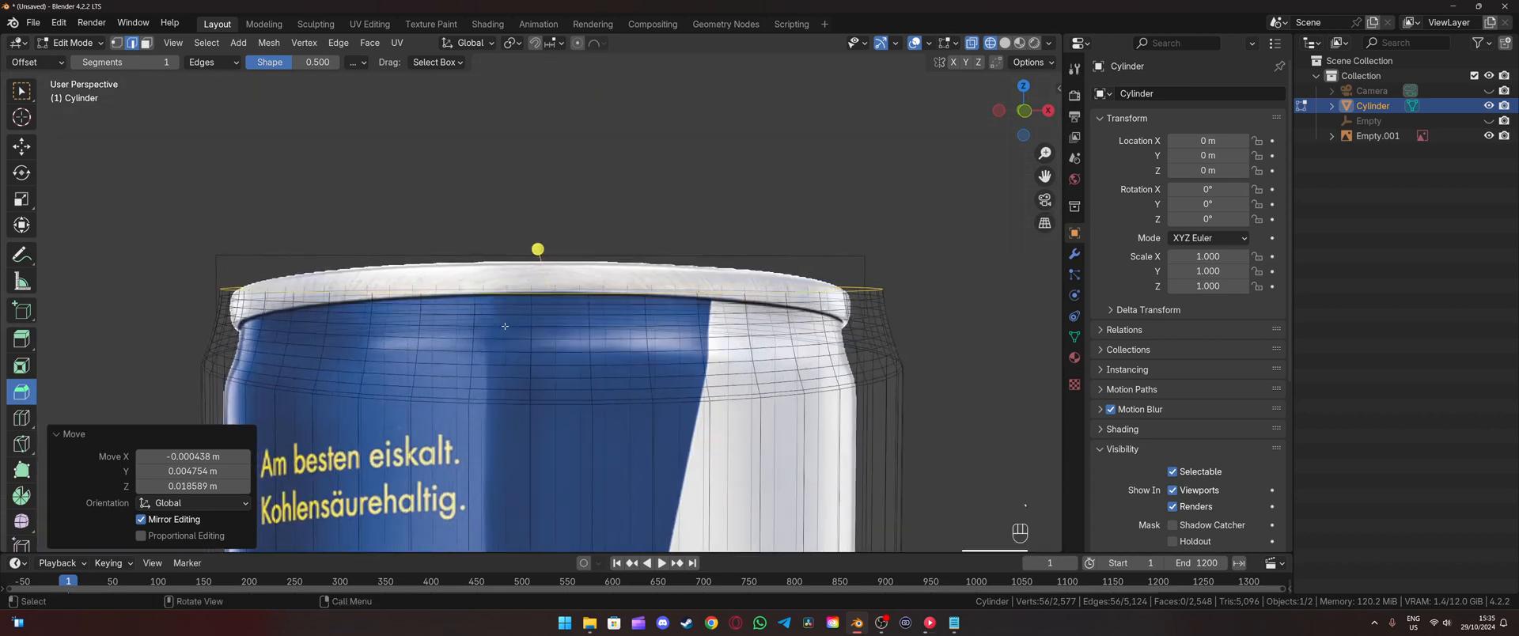
key("KP_1")
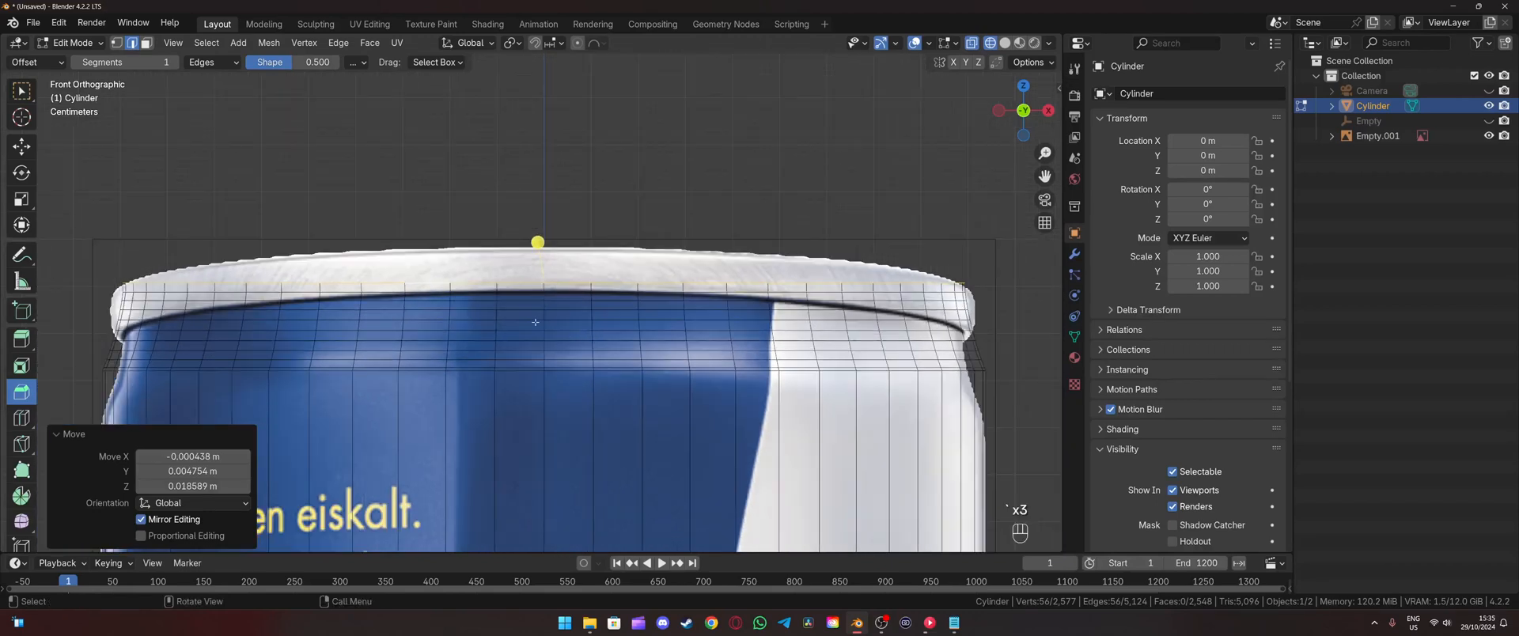
mouse_move(433, 313)
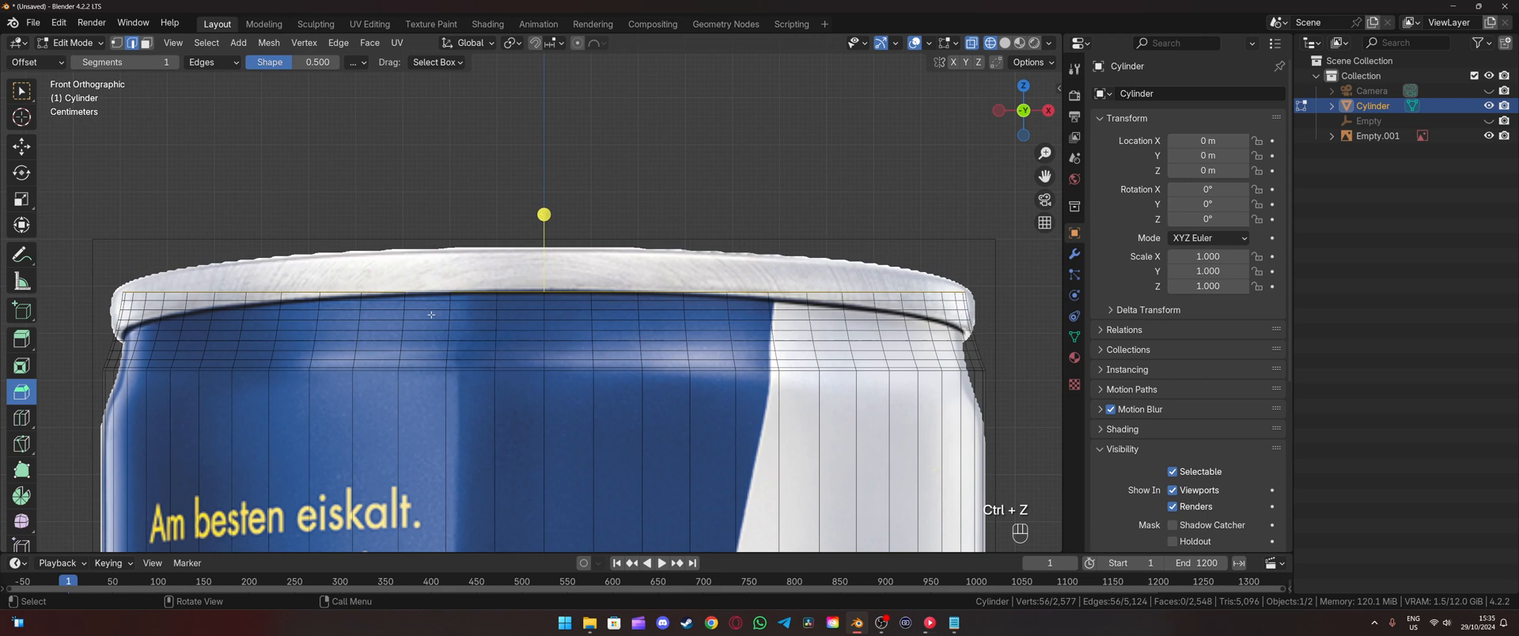
key("g")
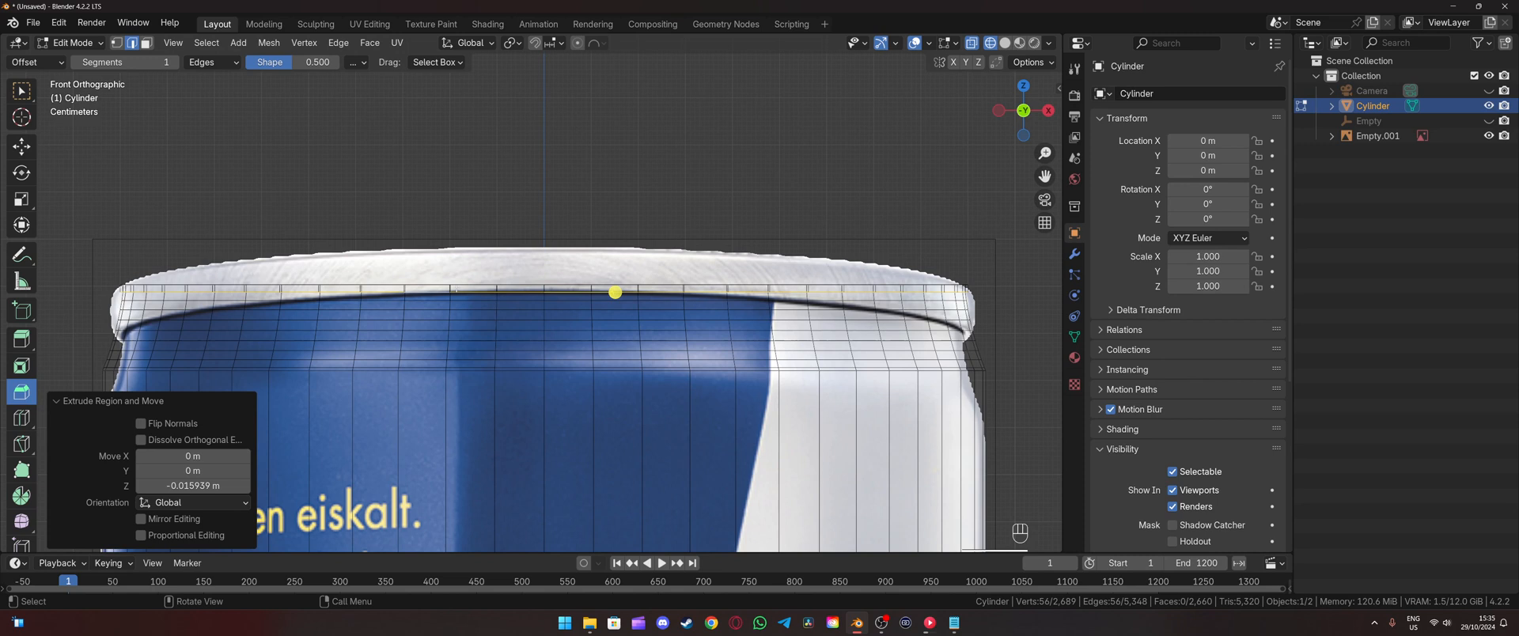
key("s")
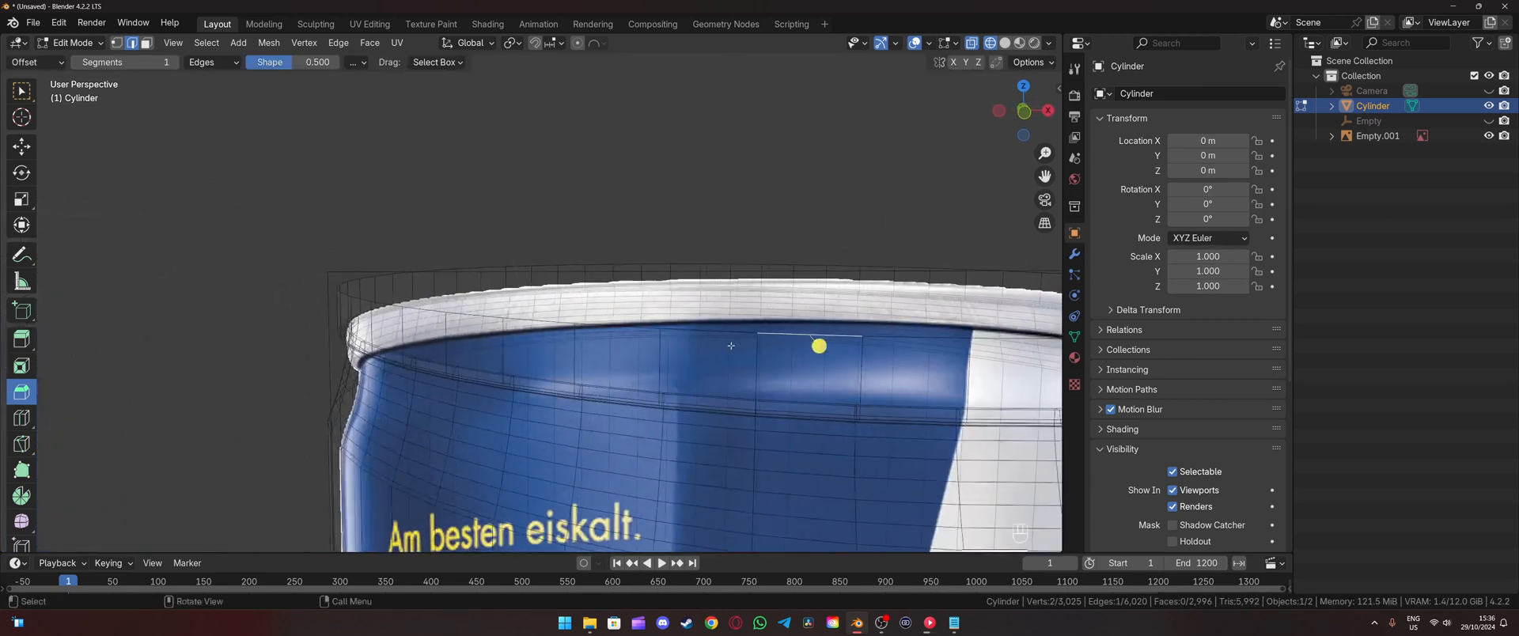
Switch to Object Mode and zoom the front view to check the rim against the reference.
key("Tab")
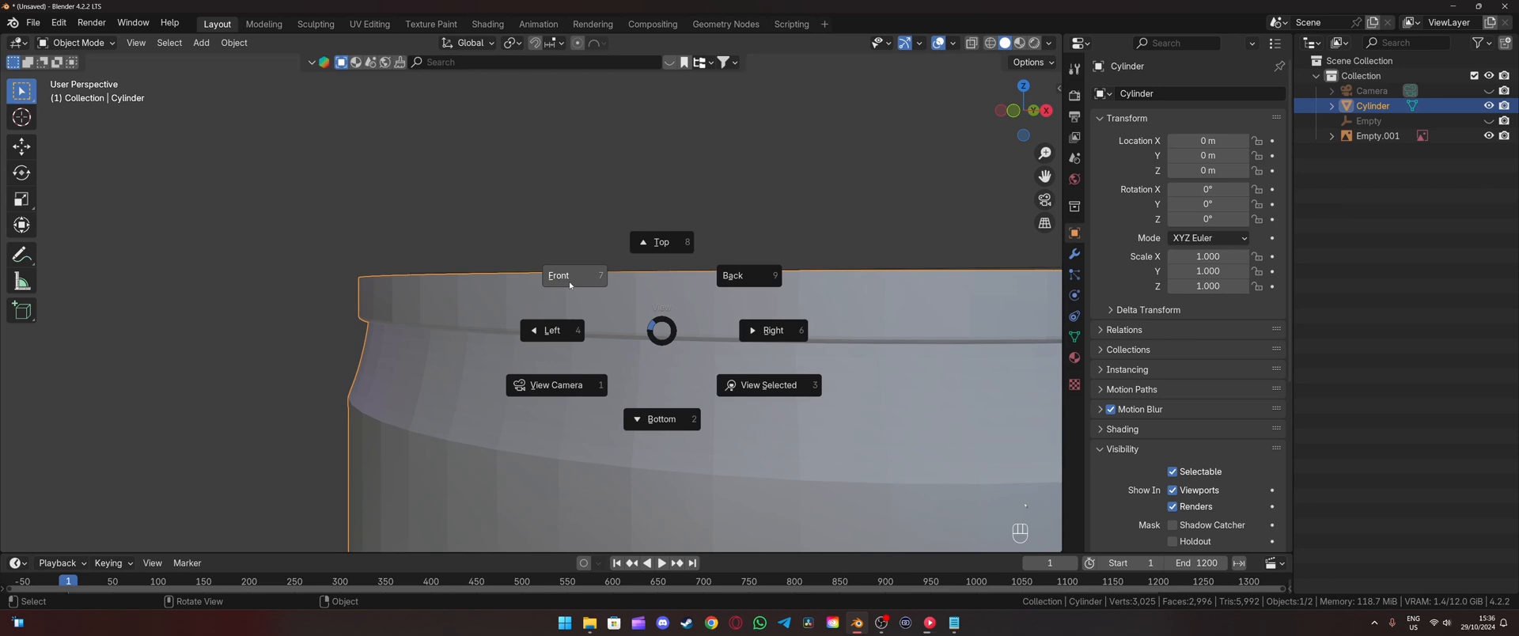
left_click(557, 275)
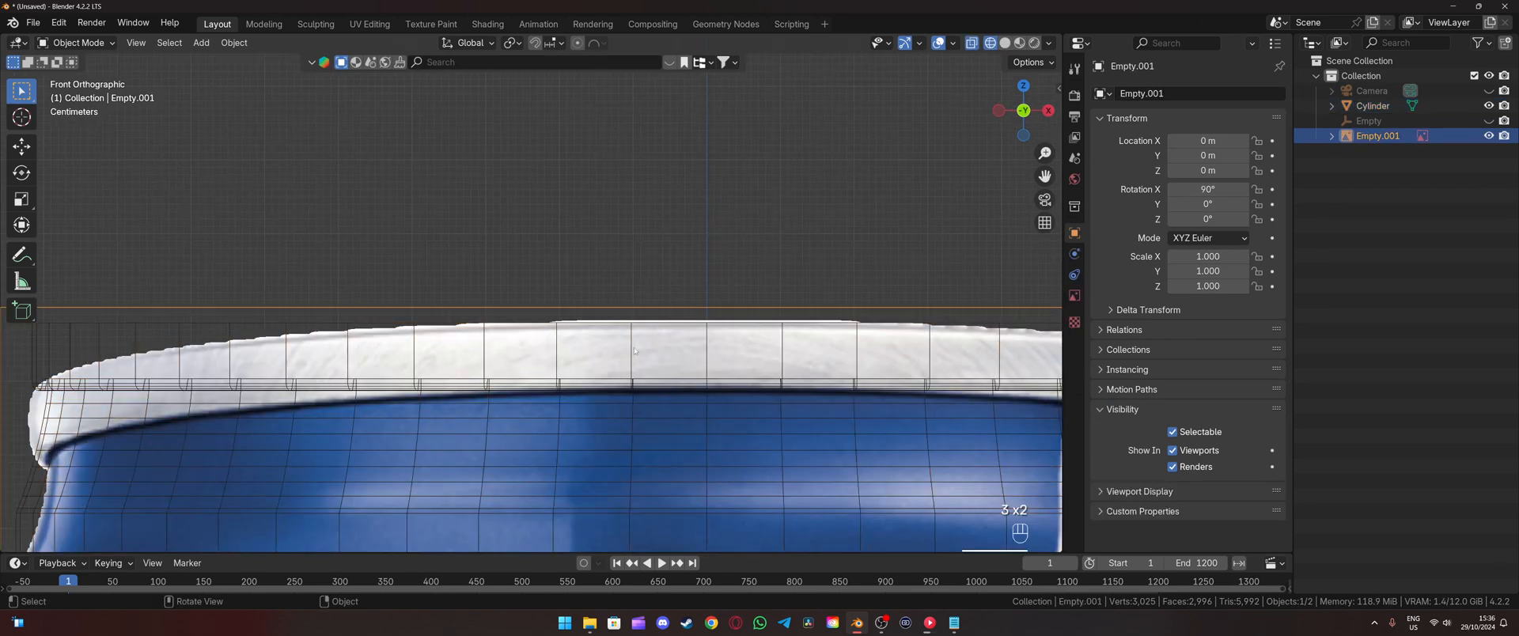
scroll("down", 3)
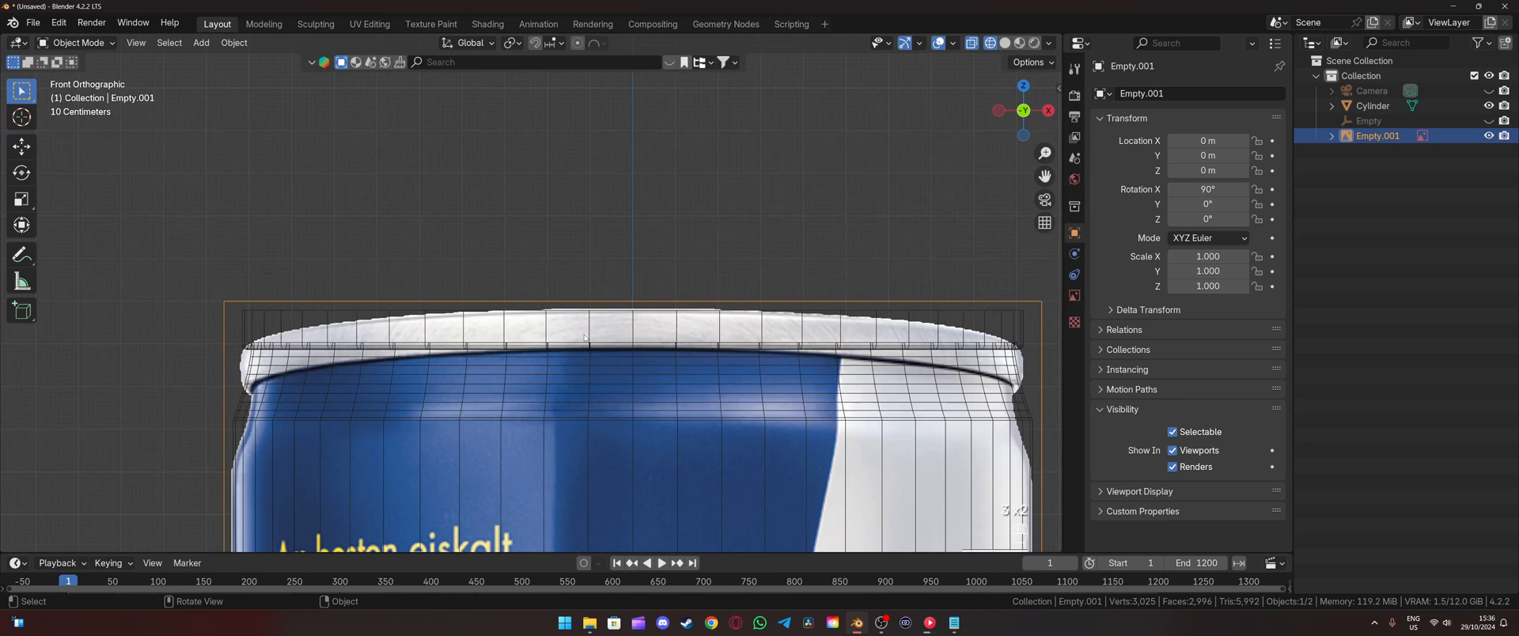